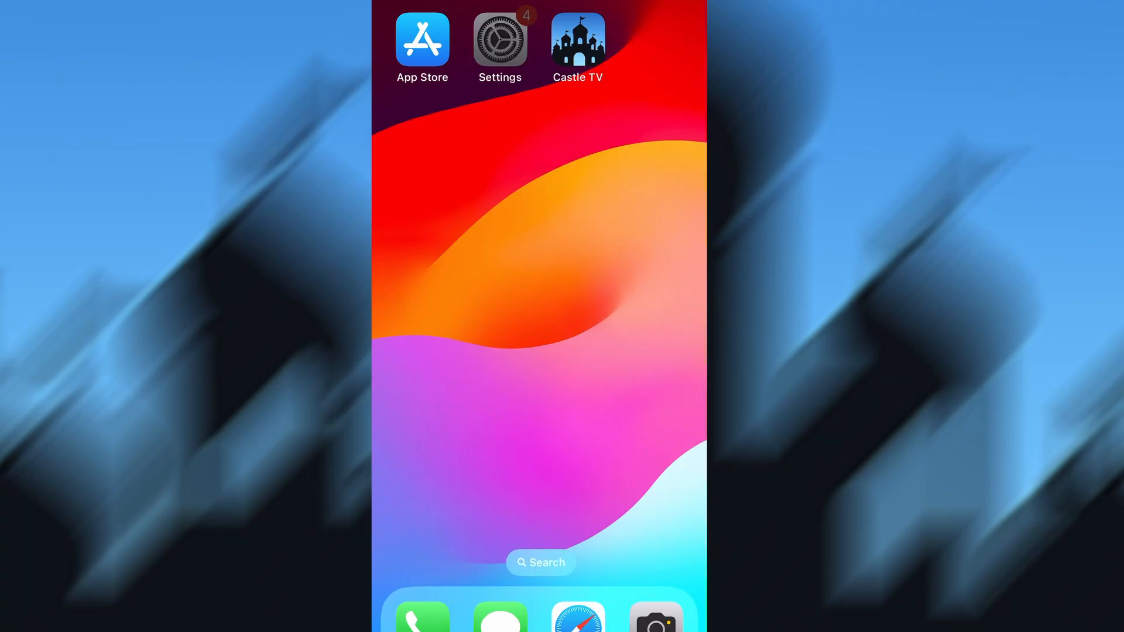
Reach Background App Refresh under General, showing Wi-Fi & Mobile Data selected
{"action": "left_click", "coordinate": [499, 39]}
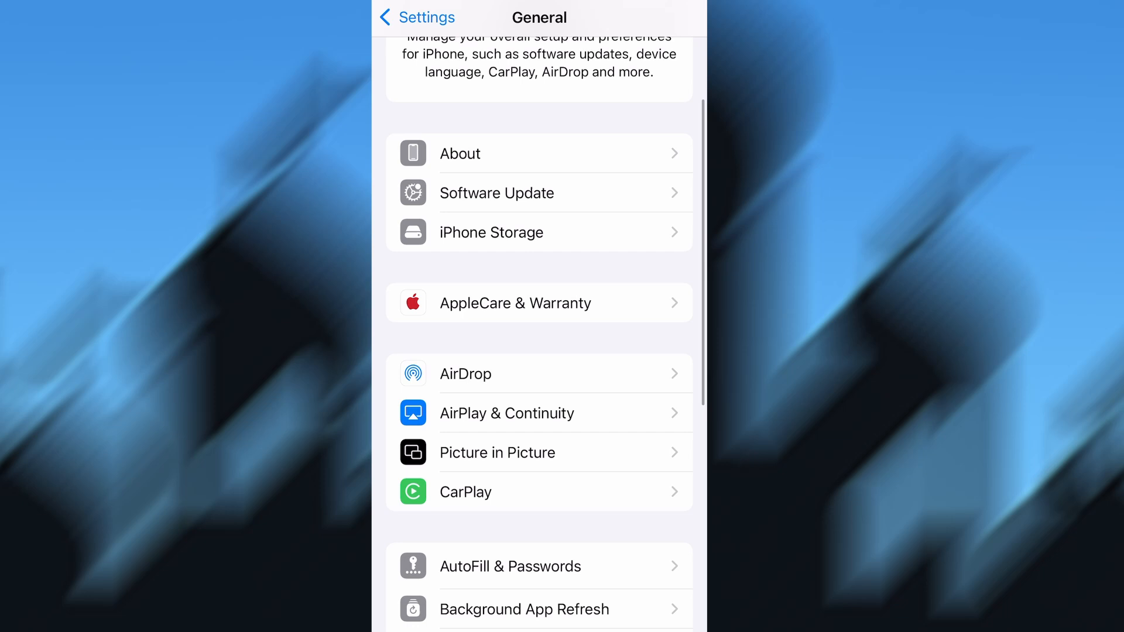
{"action": "left_click", "coordinate": [524, 609]}
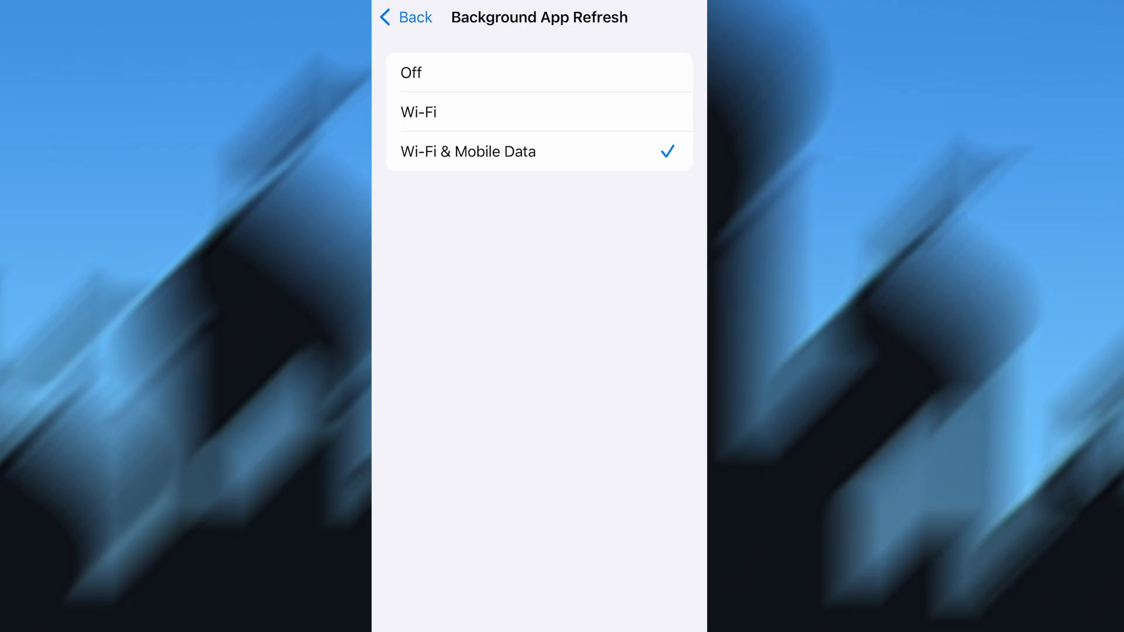
{"action": "left_click", "coordinate": [405, 17]}
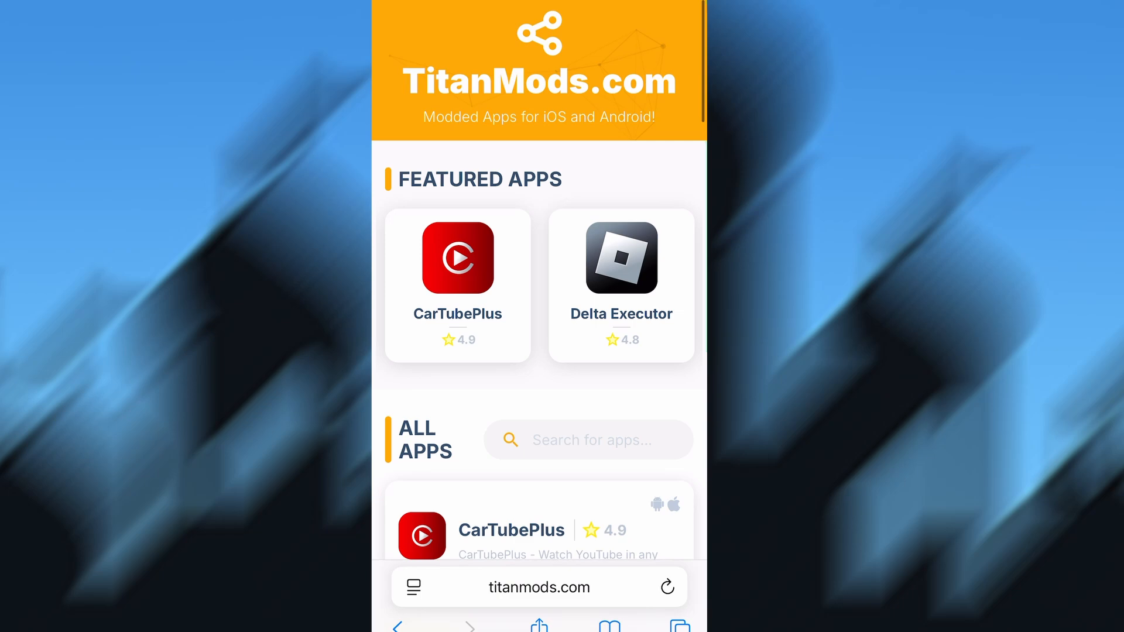
Search 'Cas' and pick the Castle suggestion to list only the Castle app
{"action": "scroll", "scroll_direction": "down", "scroll_amount": 3}
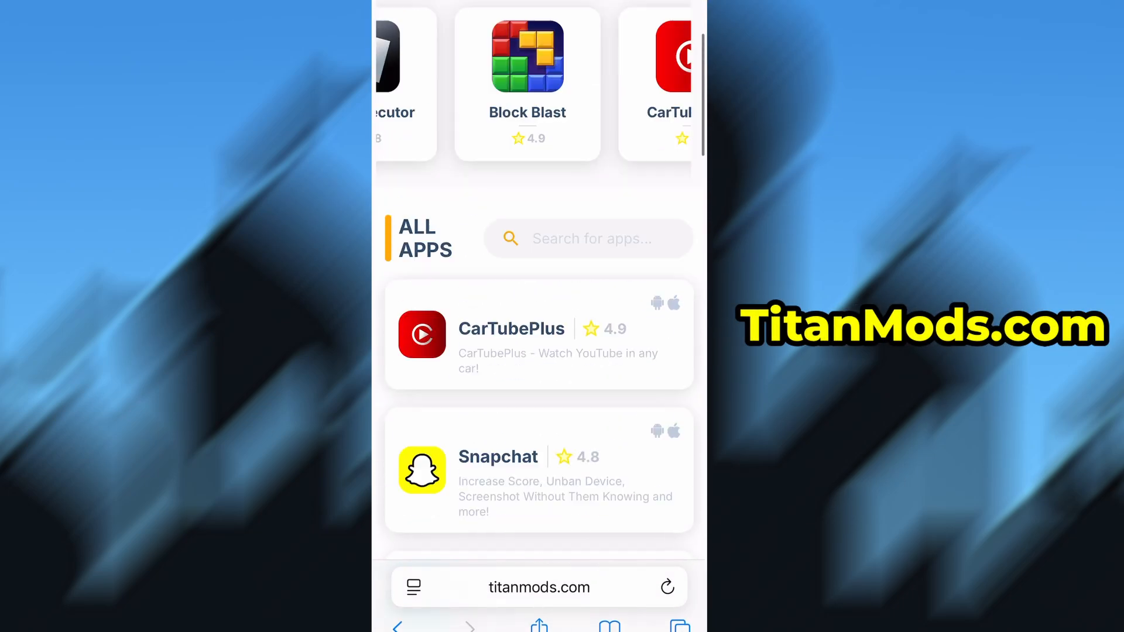
{"action": "scroll", "scroll_direction": "up", "scroll_amount": 3}
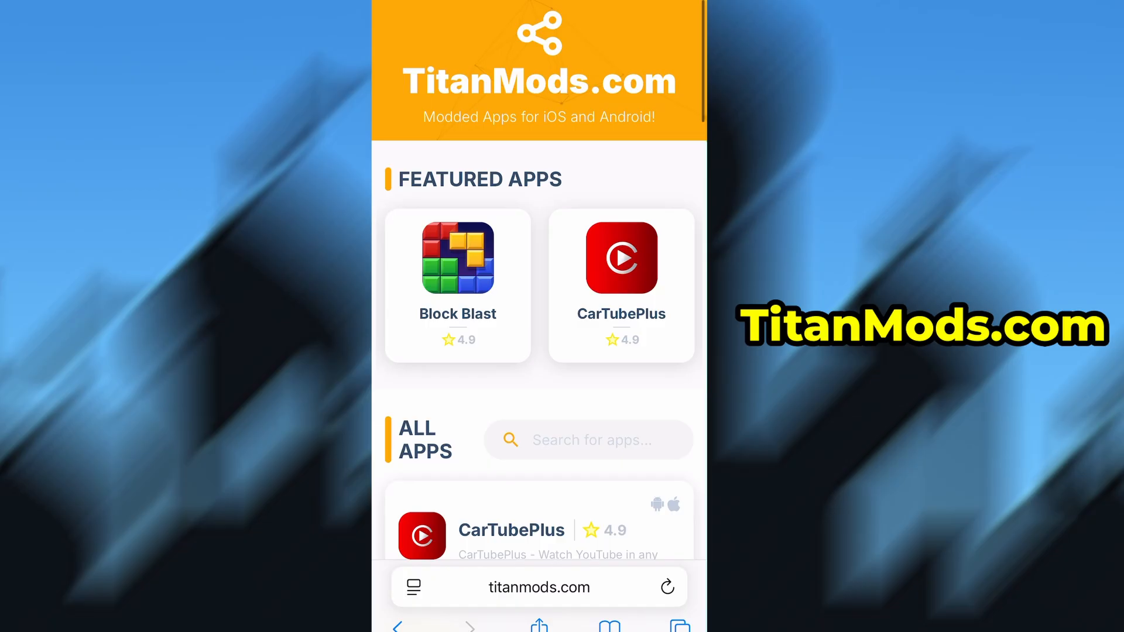
{"action": "type", "text": "Cas"}
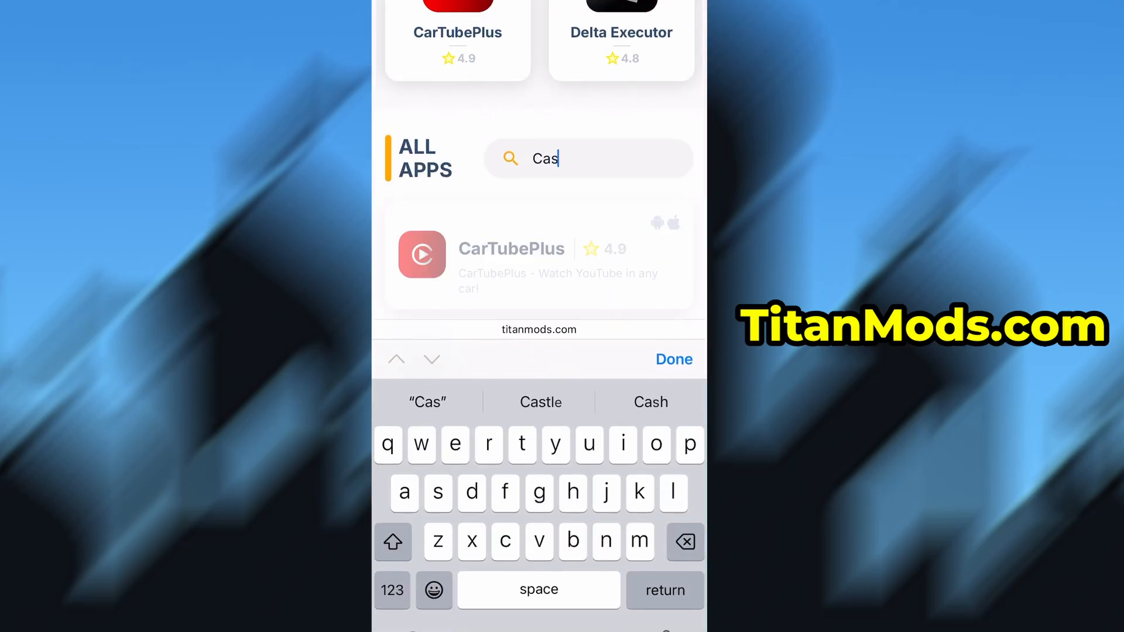
{"action": "left_click", "coordinate": [540, 401]}
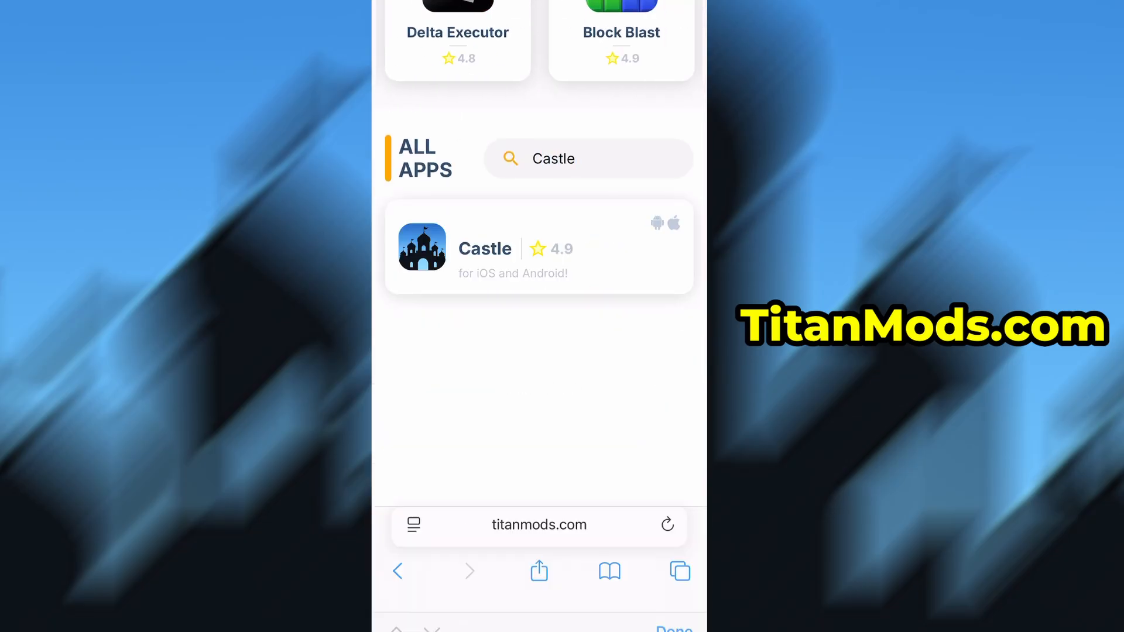
Start the Castle app download via DOWNLOAD NOW so Castle.gz begins processing
{"action": "left_click", "coordinate": [539, 248]}
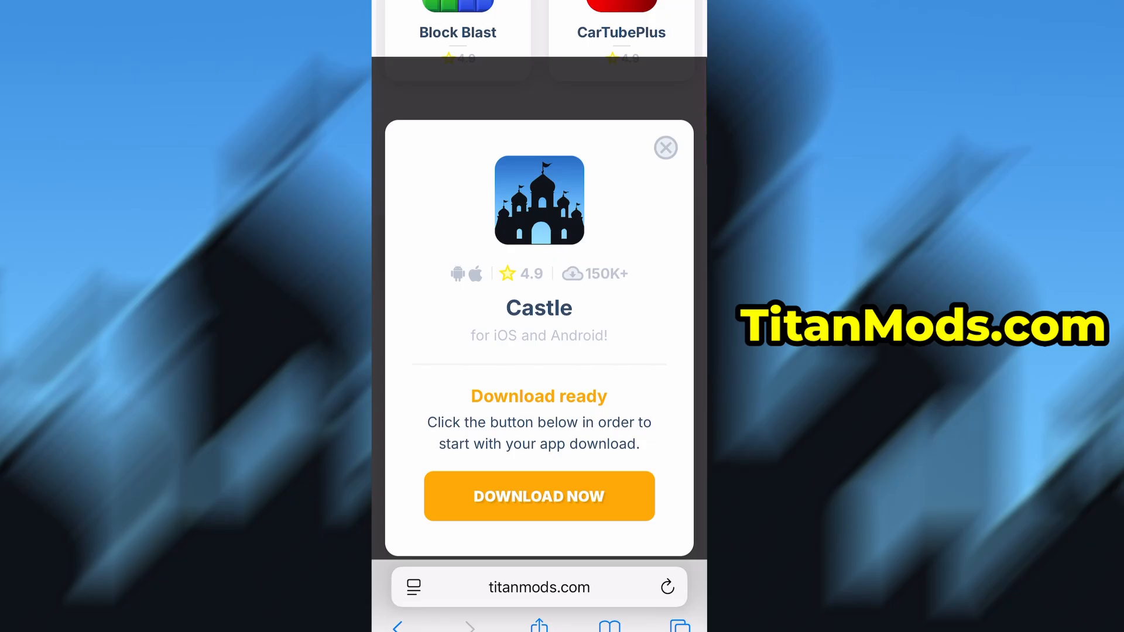
{"action": "scroll", "scroll_direction": "up", "scroll_amount": 3}
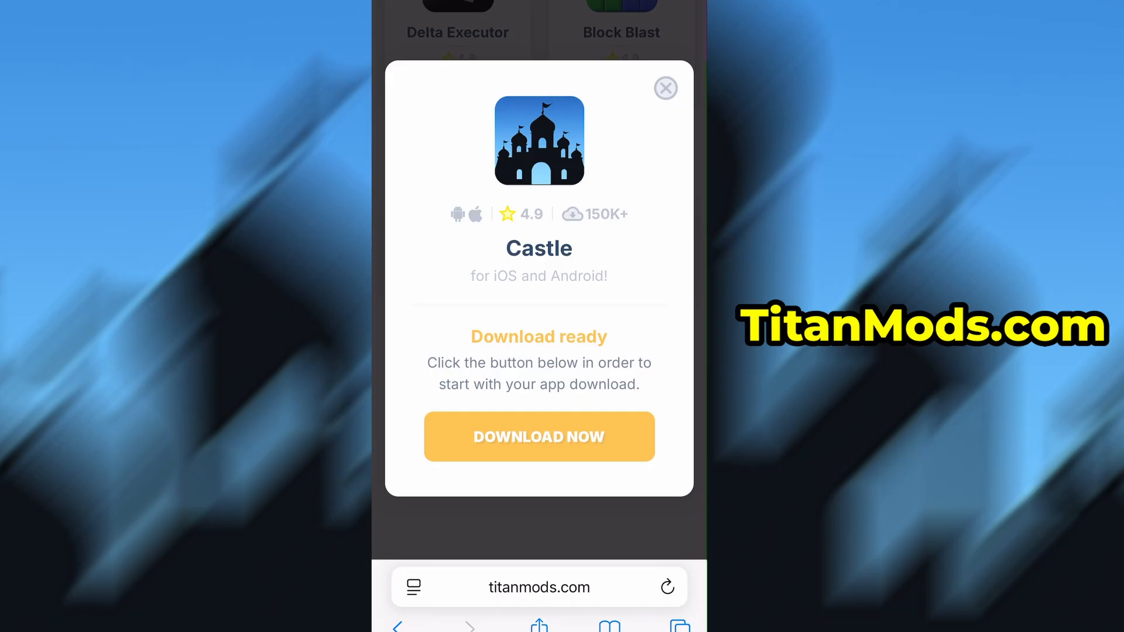
{"action": "left_click", "coordinate": [665, 88]}
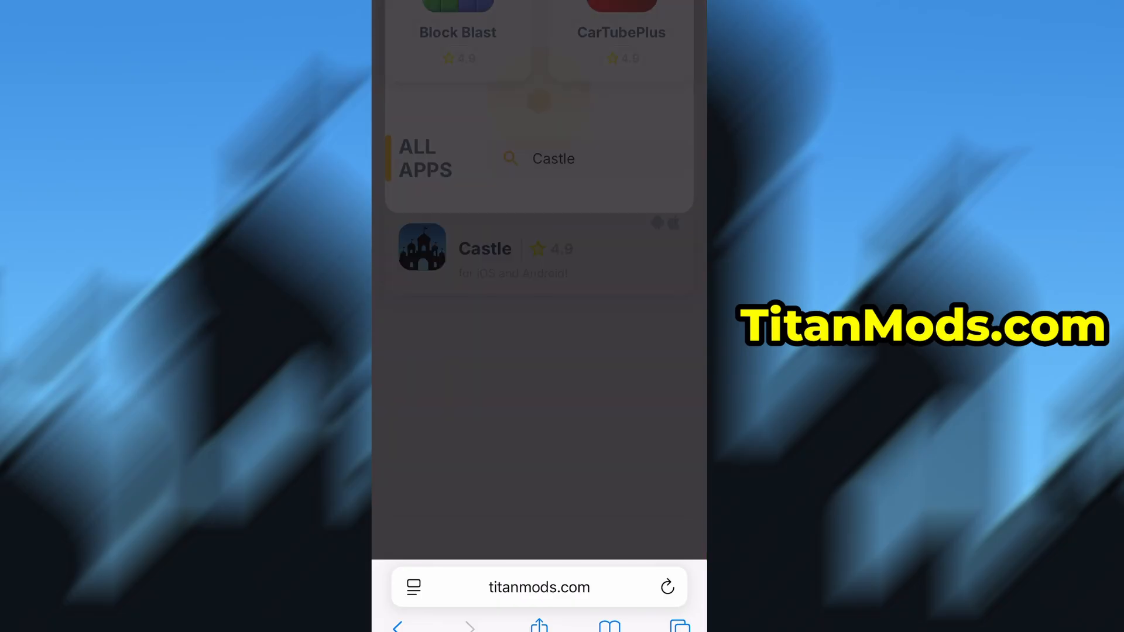
{"action": "left_click", "coordinate": [485, 249]}
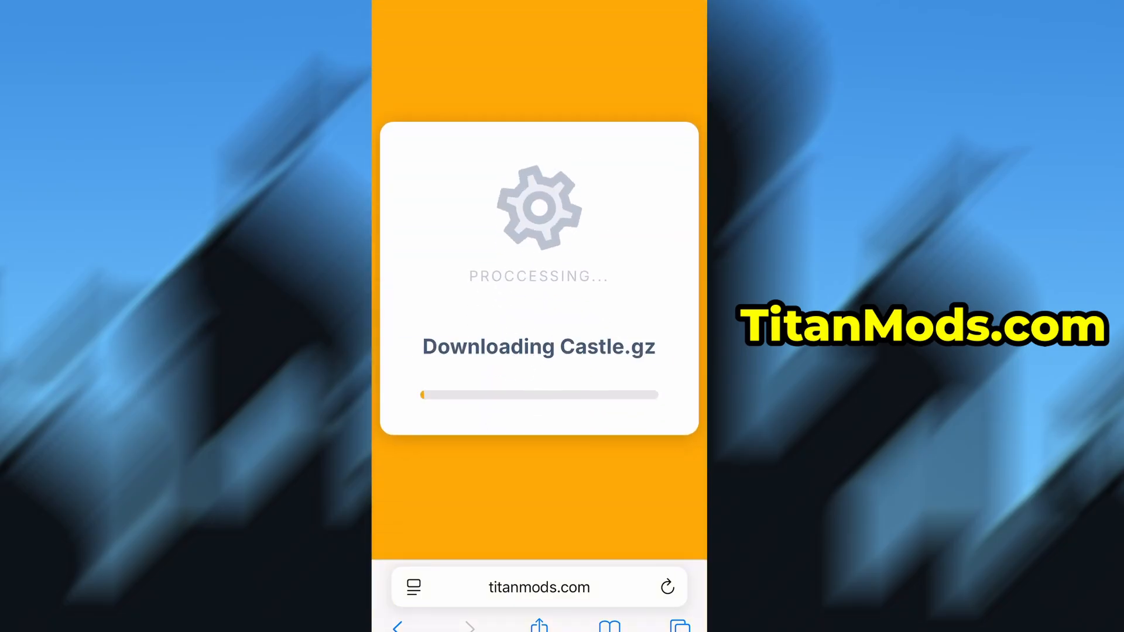